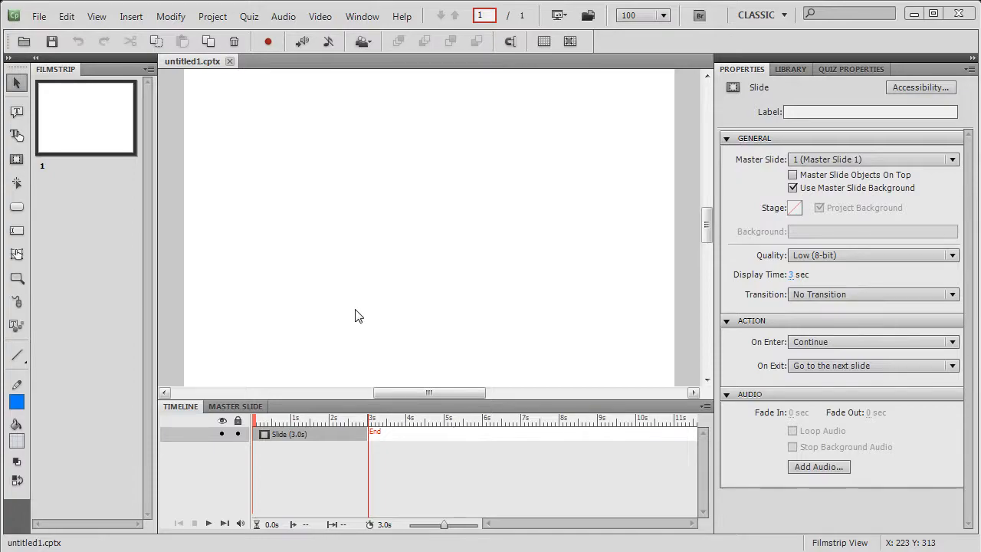
pyautogui.moveTo(320, 101)
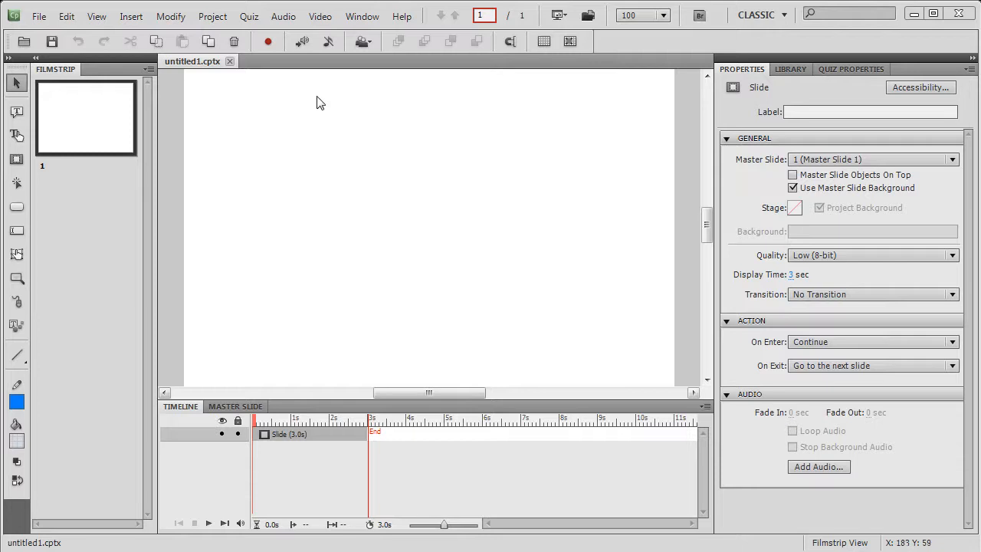
# Step: Bring up the Object Style Manager from the Edit menu
pyautogui.click(64, 16)
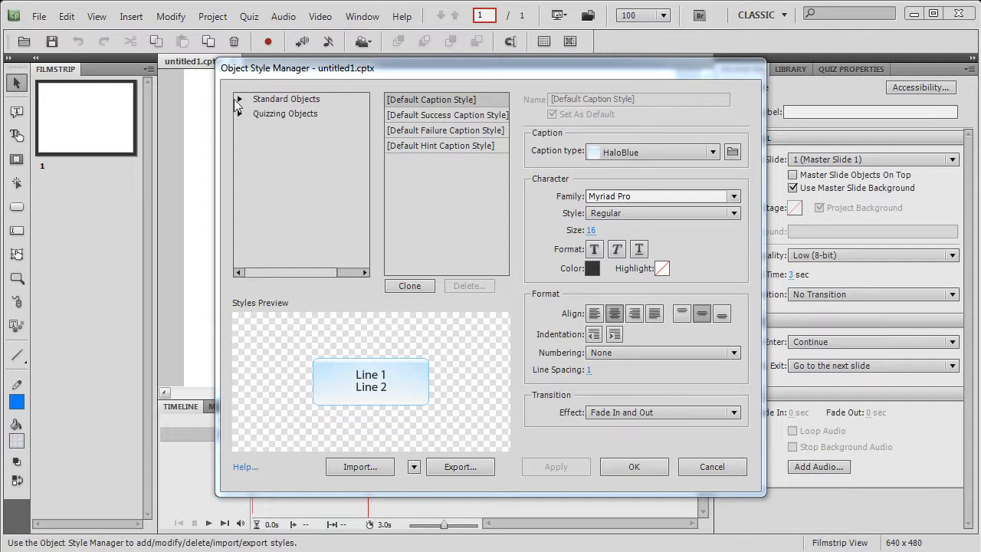
# Step: Expand Standard Objects and Captions to reach the Text Caption style
pyautogui.click(239, 98)
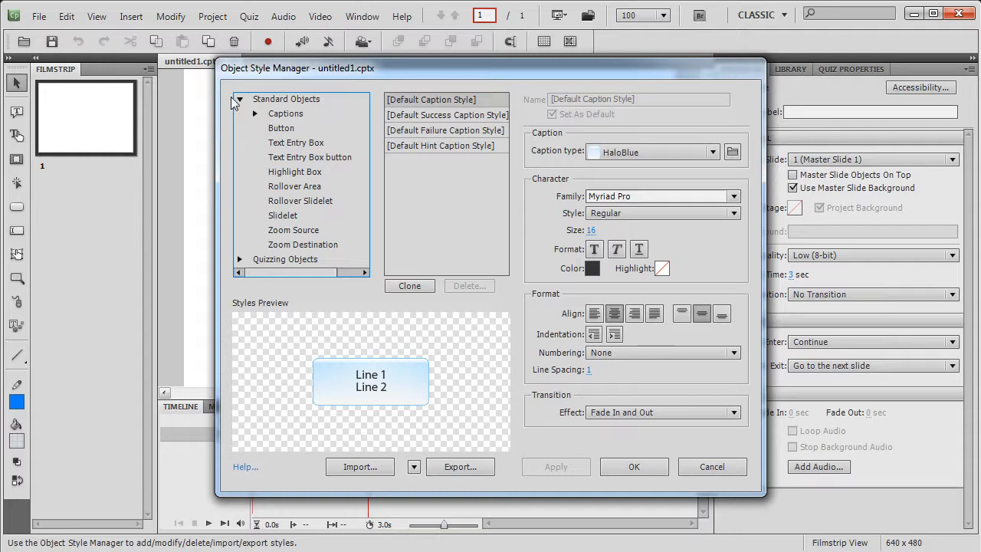
pyautogui.click(254, 113)
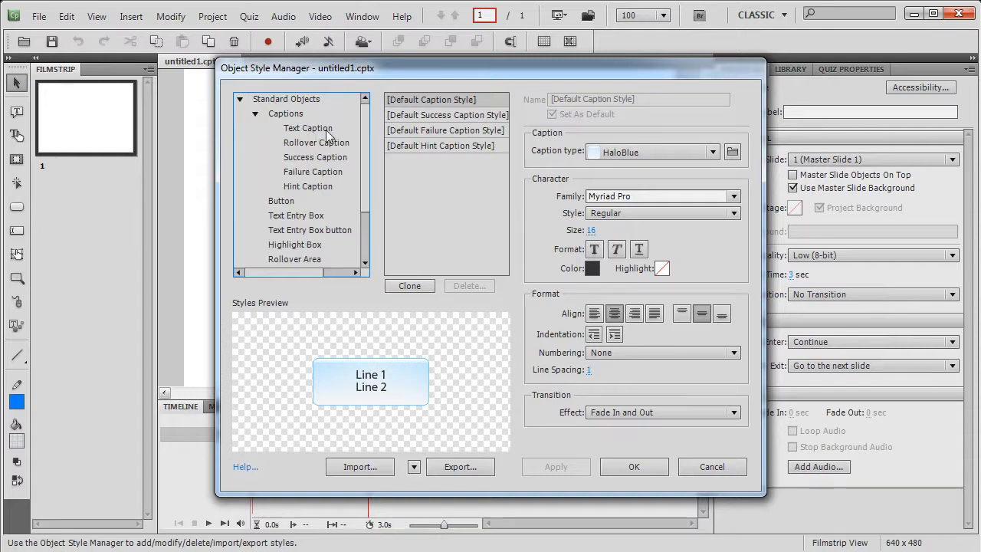
pyautogui.moveTo(331, 193)
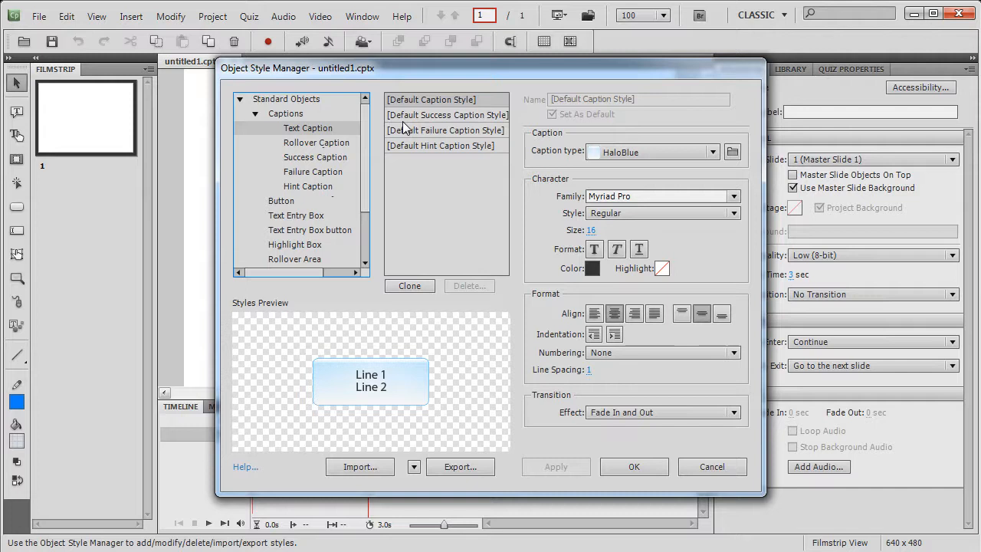
# Step: Set the text caption to Glass Green, Cooper Std Black size 24, no transition, and apply
pyautogui.click(711, 151)
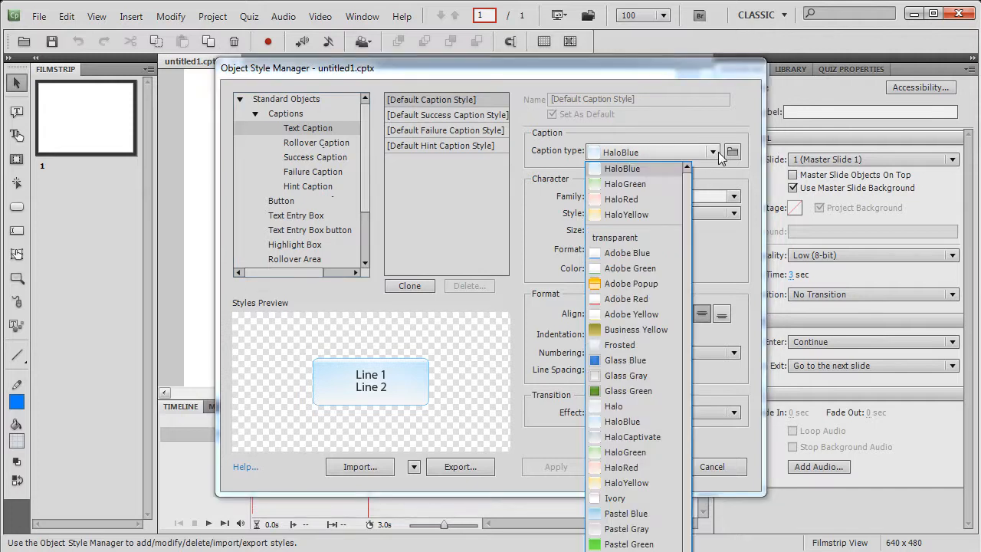
pyautogui.click(625, 391)
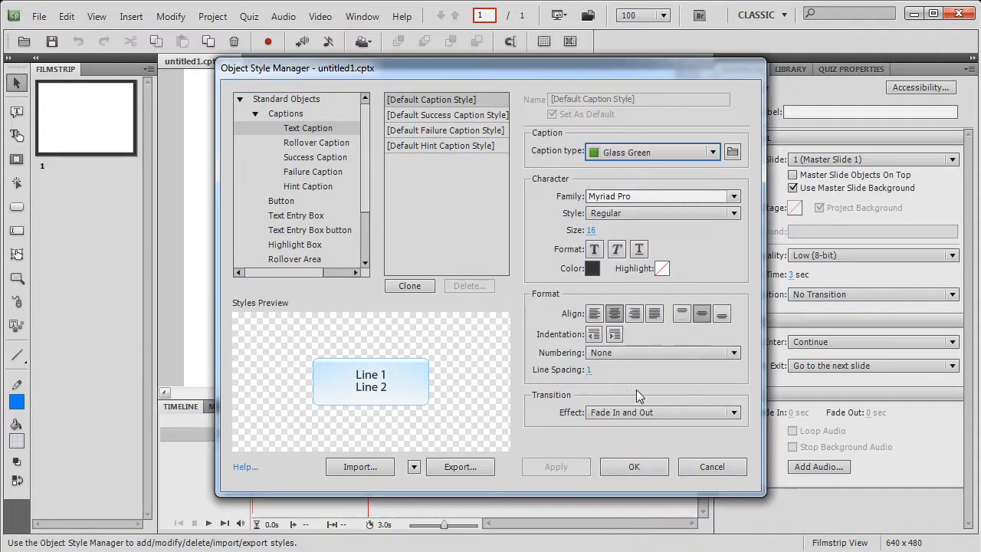
pyautogui.click(591, 268)
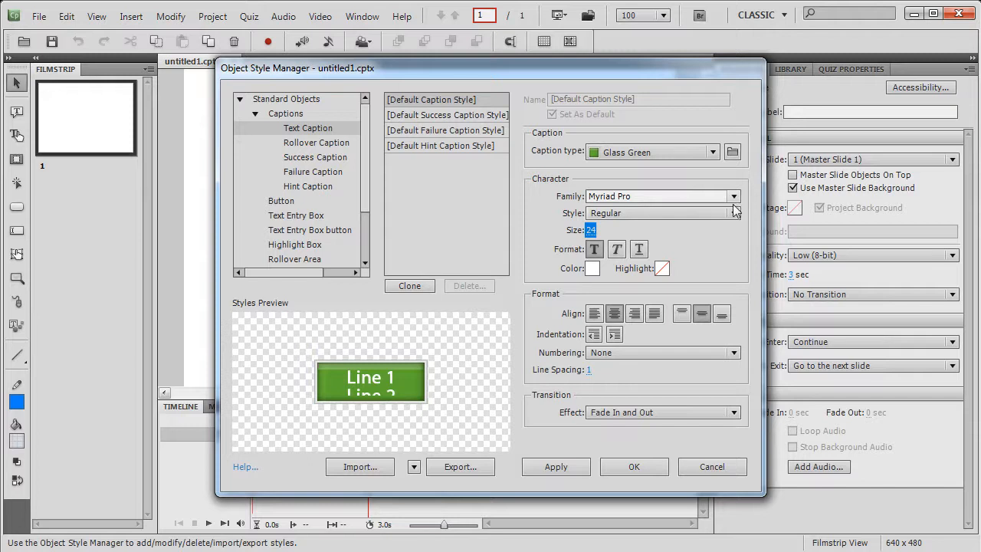
pyautogui.click(732, 196)
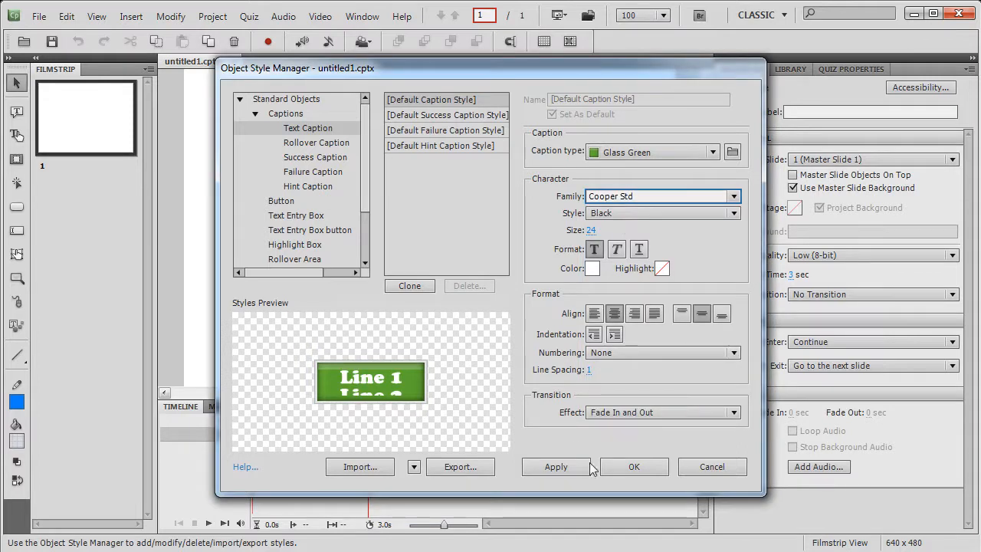
pyautogui.click(732, 413)
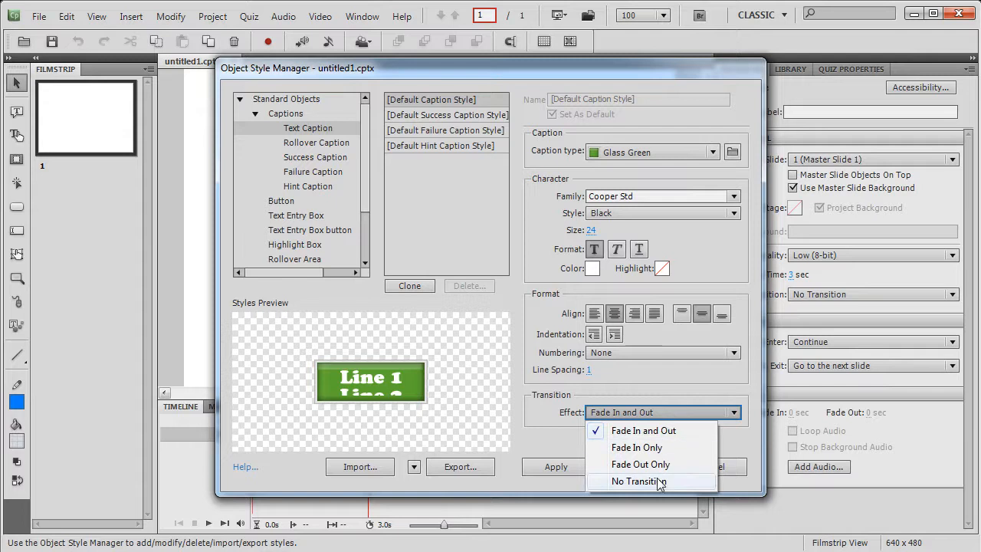
pyautogui.click(654, 481)
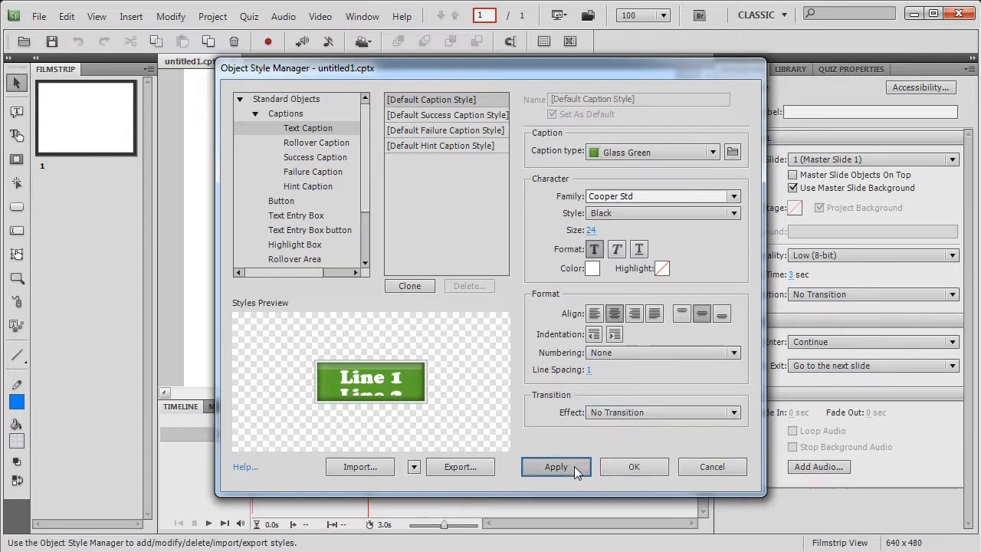
pyautogui.click(555, 466)
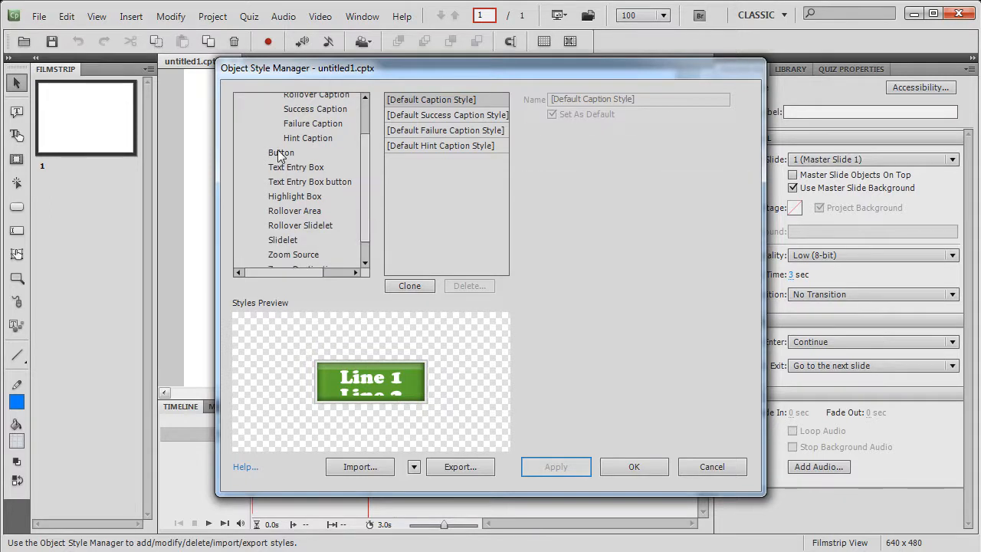
# Step: Set the Button style to Cooper Std Black size 24 and confirm, closing the manager
pyautogui.click(281, 152)
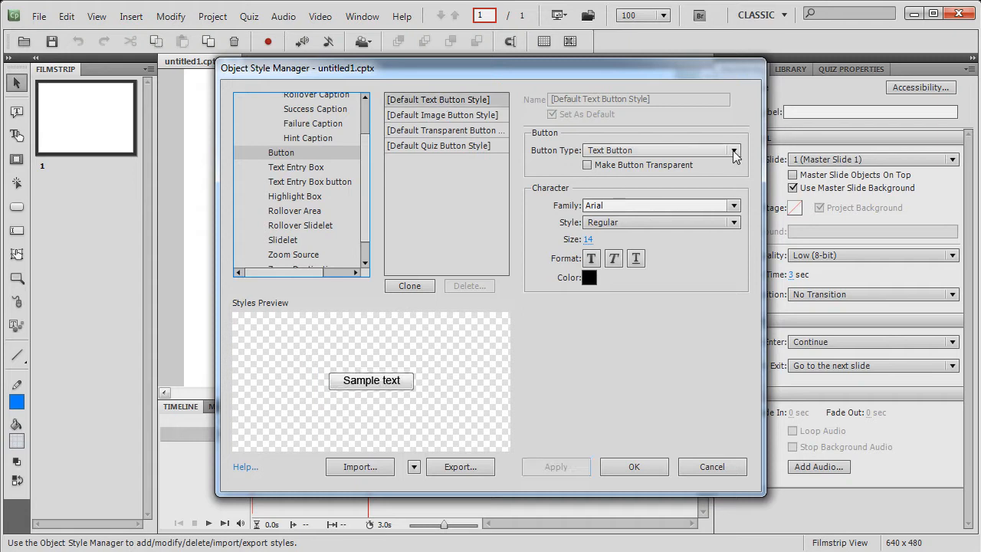
pyautogui.click(733, 206)
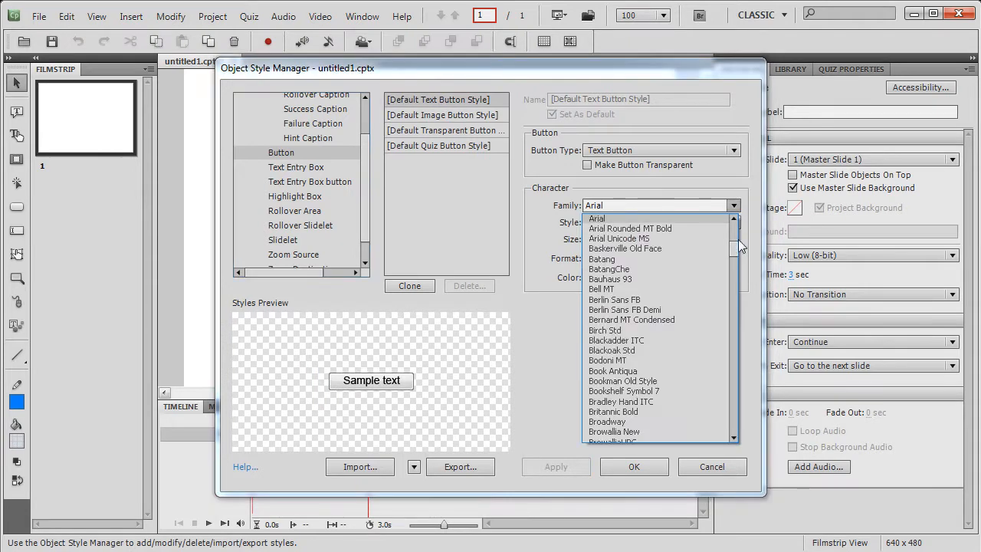
pyautogui.scroll(-3)
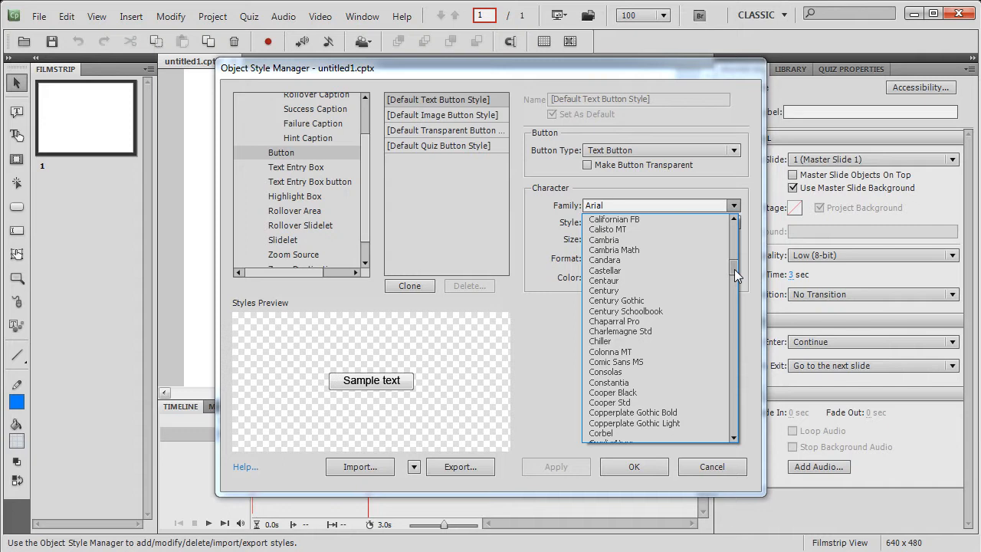
pyautogui.scroll(-3)
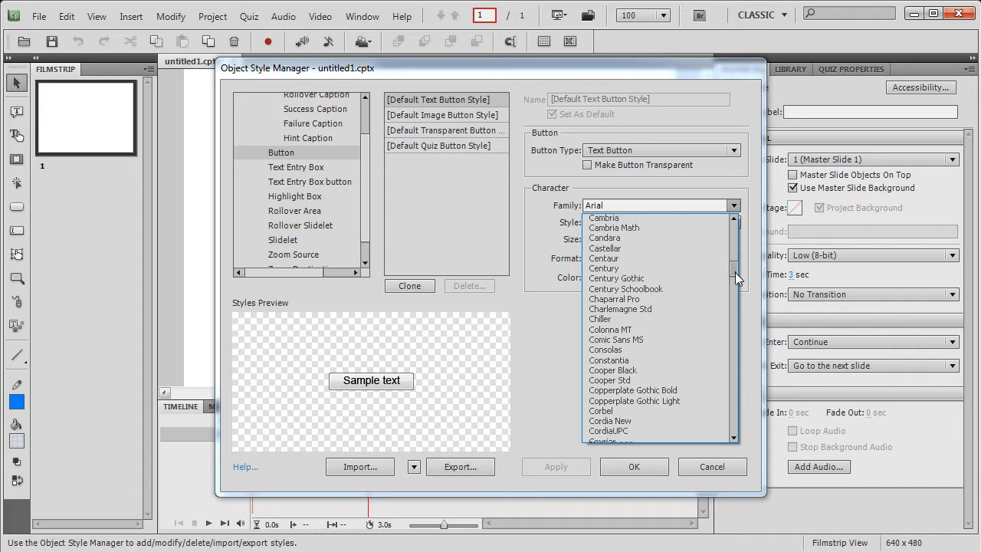
pyautogui.click(610, 380)
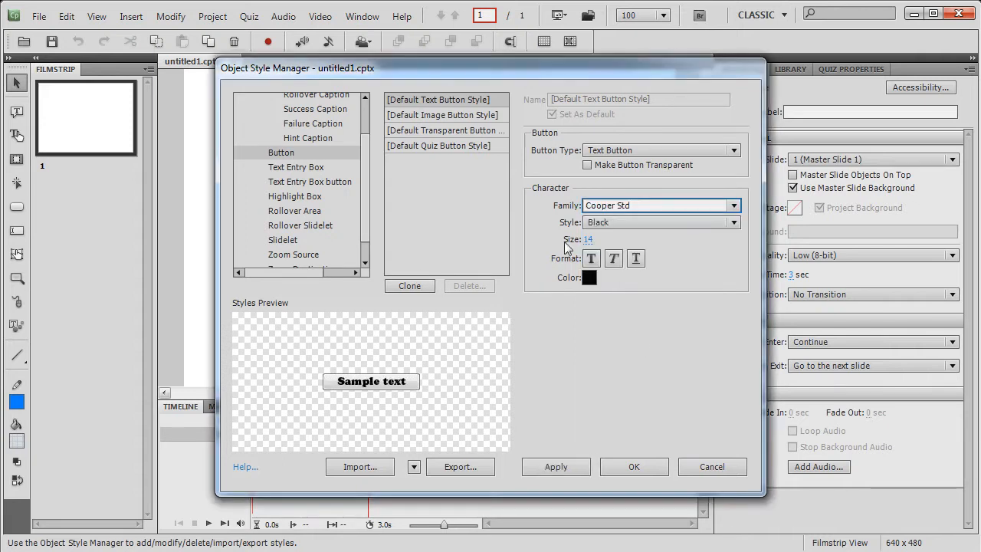
pyautogui.click(588, 277)
pyautogui.write('24')
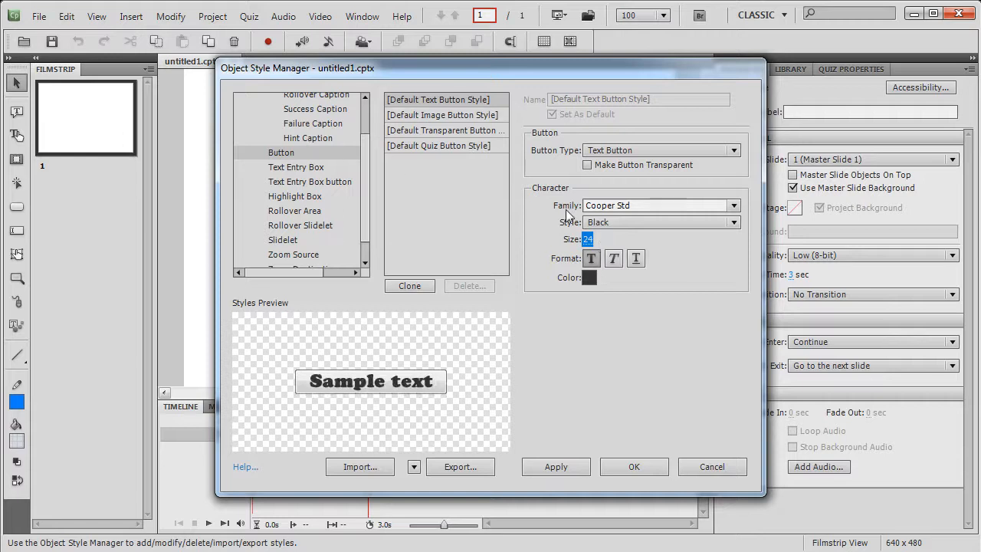
pyautogui.click(555, 466)
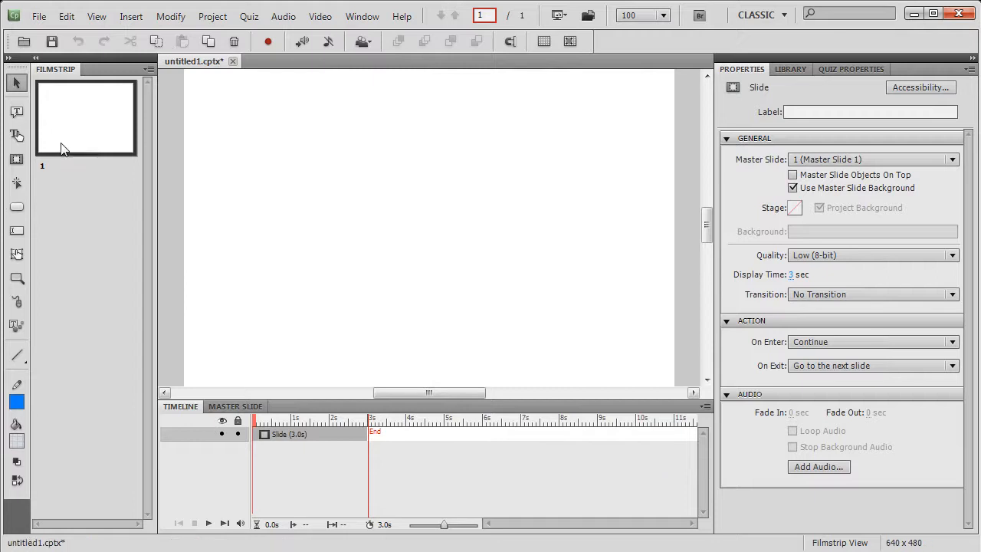
pyautogui.moveTo(12, 113)
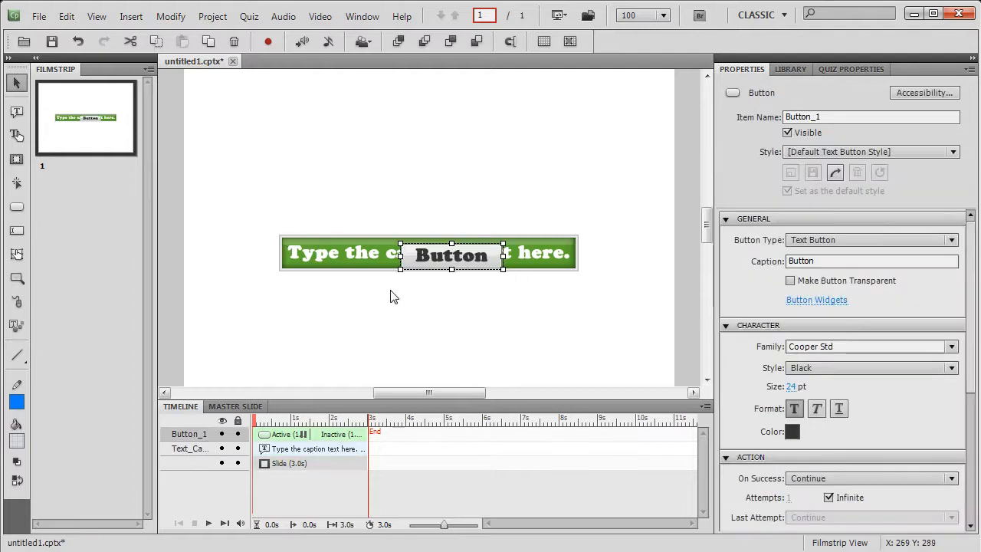
# Step: Drag the inserted button so it sits above the caption on the slide
pyautogui.moveTo(451, 254); pyautogui.dragTo(469, 192)
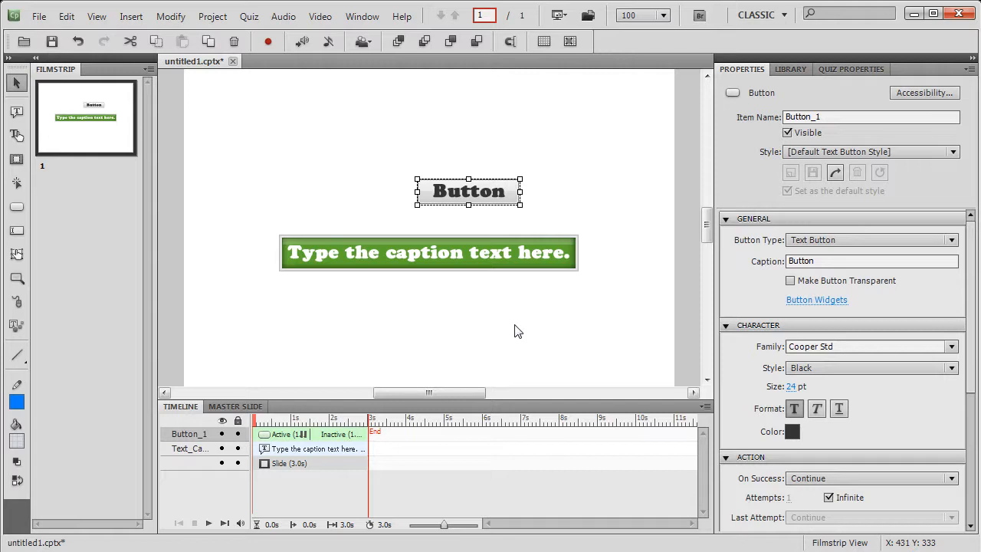
pyautogui.moveTo(509, 334)
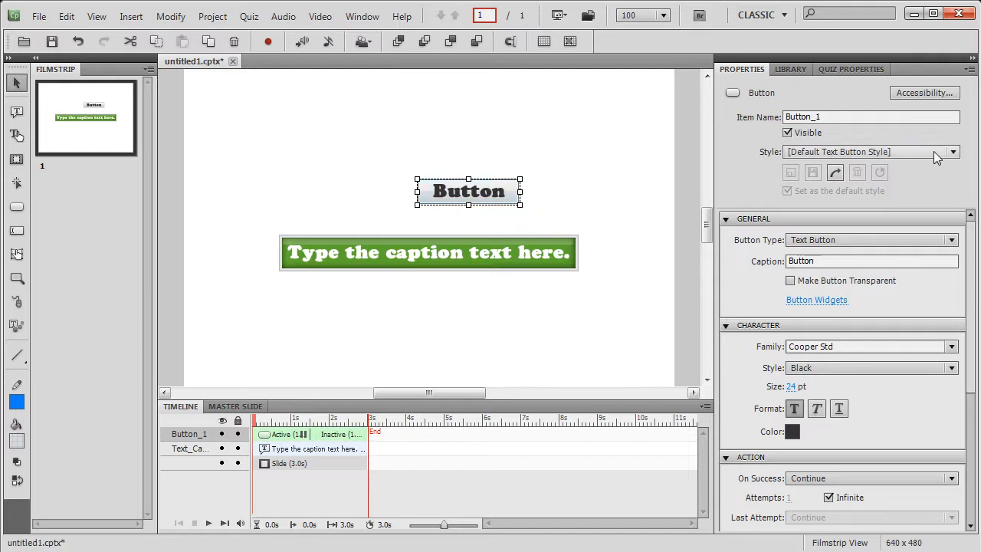
# Step: Drop down the Style list in the button's Properties panel
pyautogui.click(953, 152)
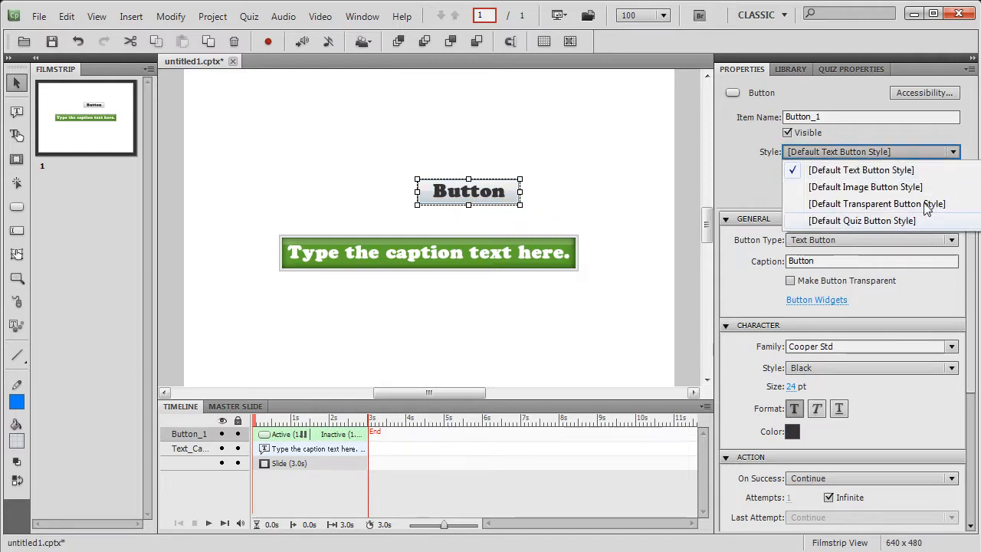